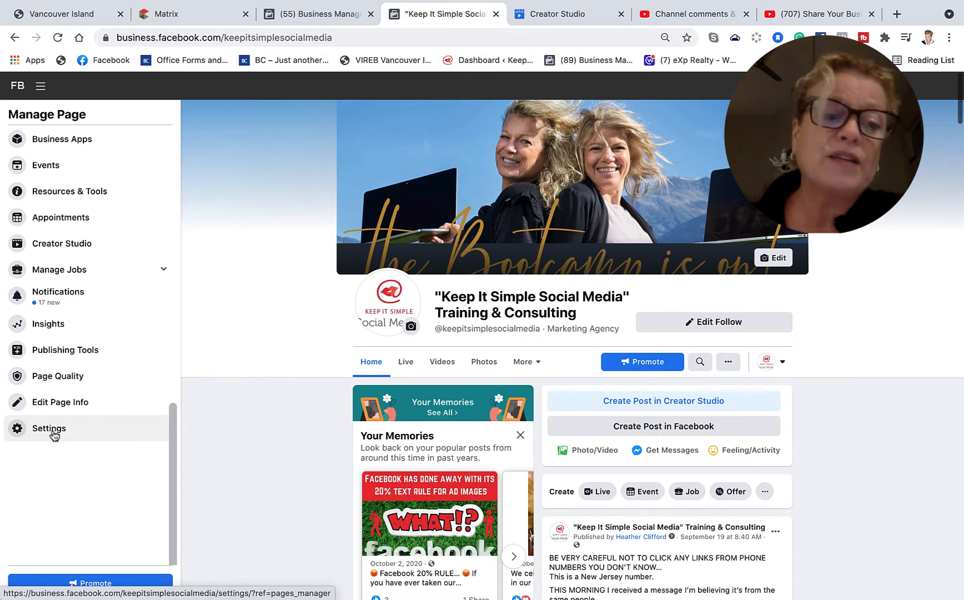
Open Page Settings from the Manage Page sidebar and scroll down to Featured
click(48, 428)
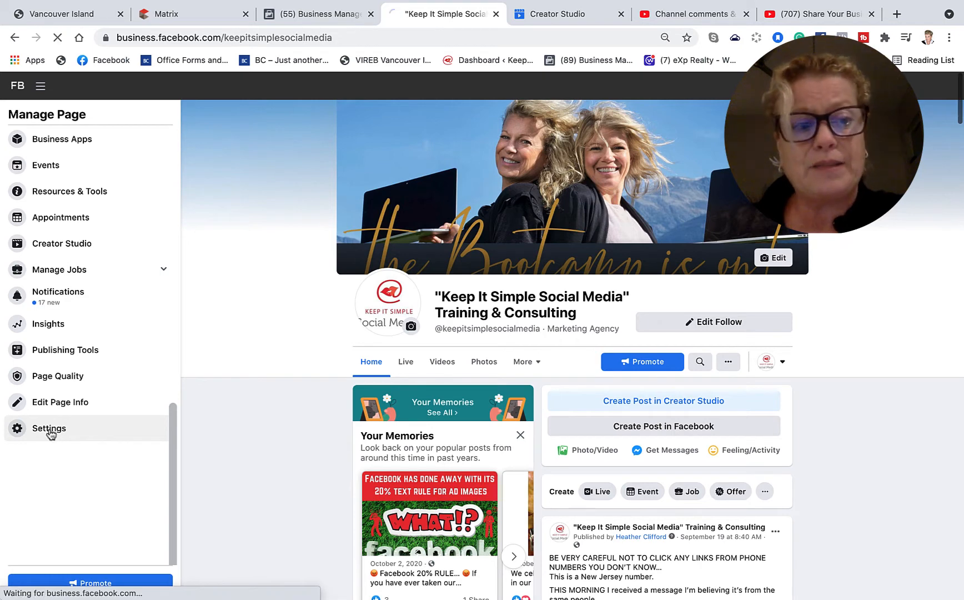
click(48, 428)
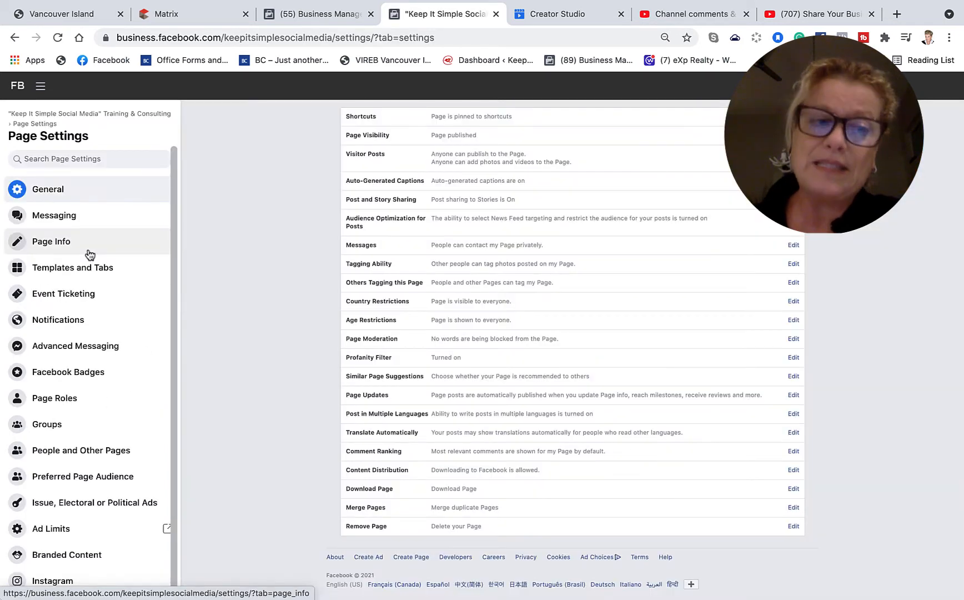
scroll(down, 3)
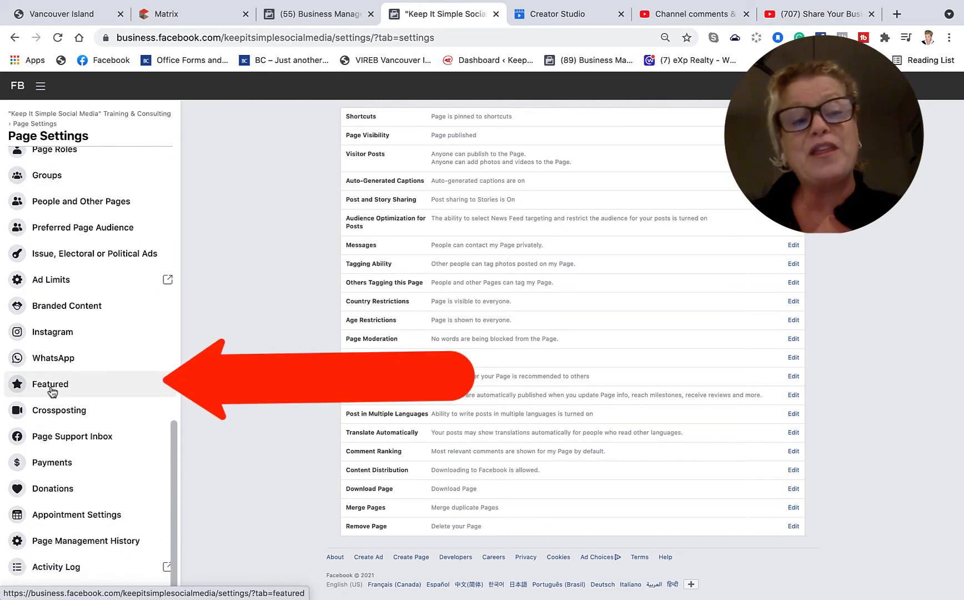
Open the Featured category of Page Settings to show the featured likes section
click(50, 384)
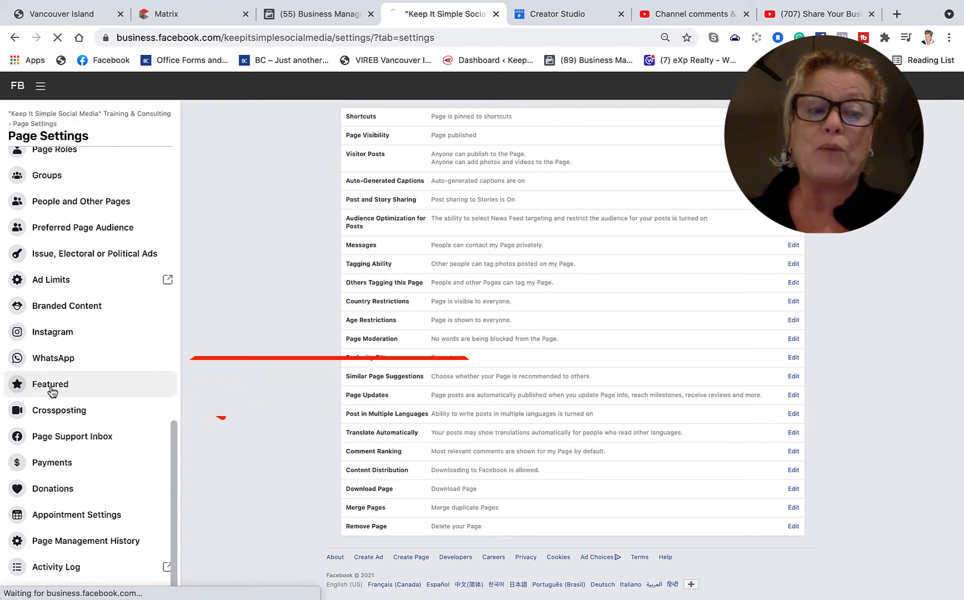
click(50, 383)
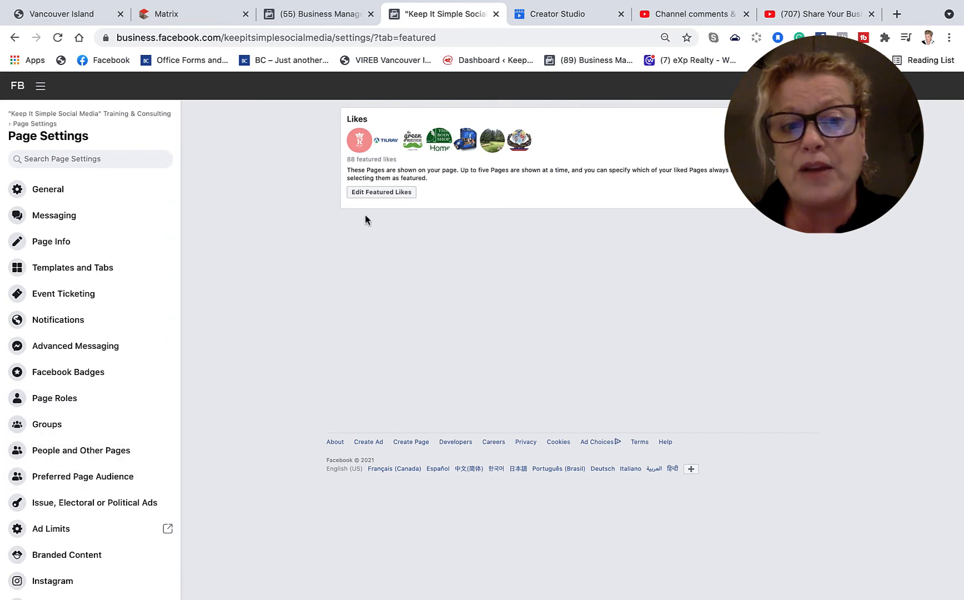
Open Edit Featured Likes and scroll through the liked Pages and their checkmarks
click(381, 192)
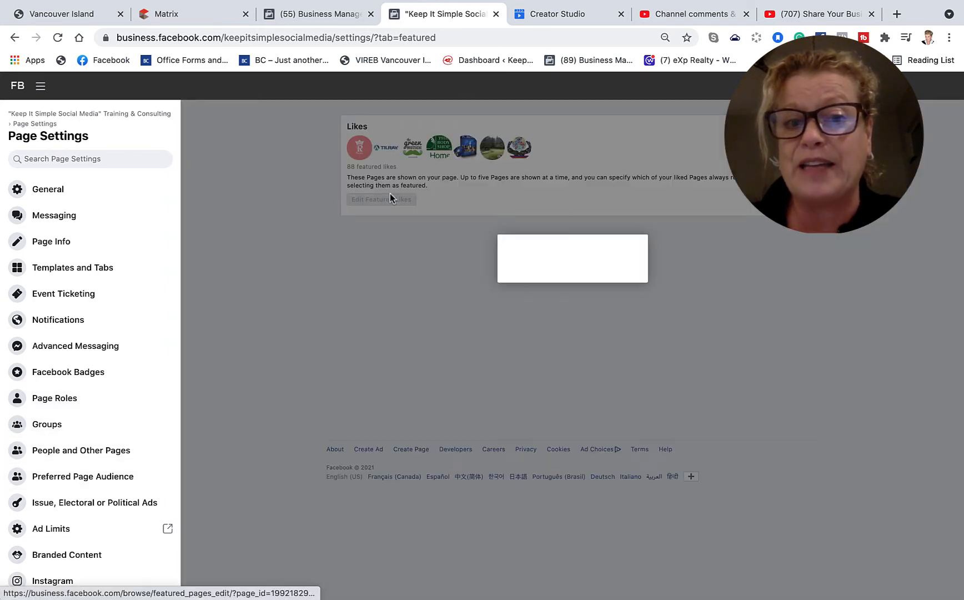
click(381, 199)
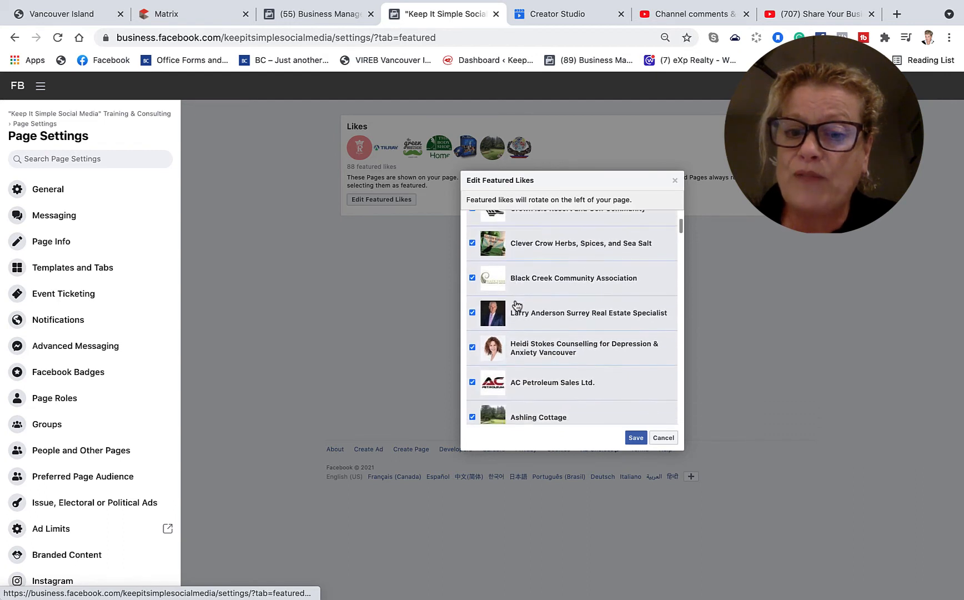
scroll(down, 3)
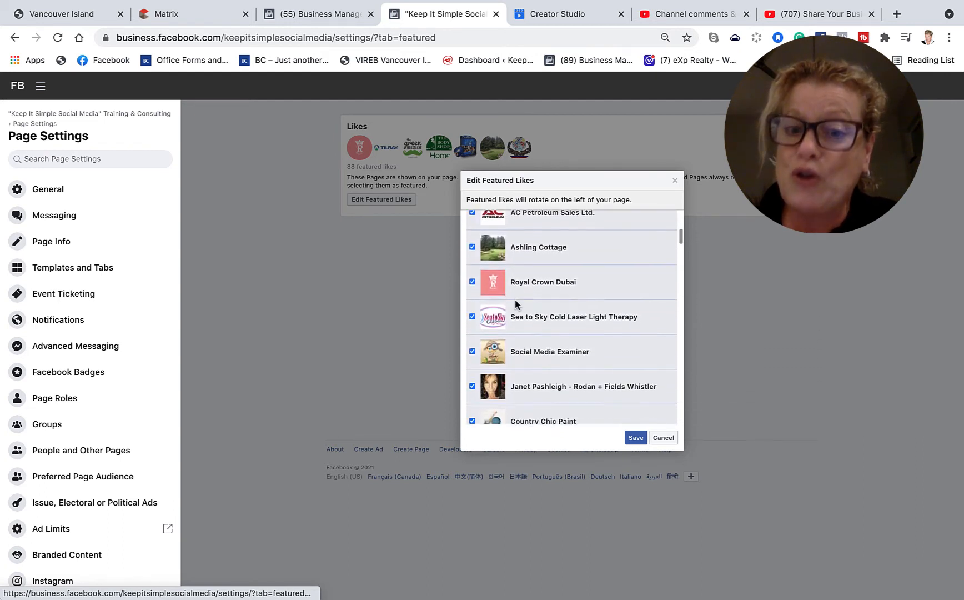
scroll(down, 3)
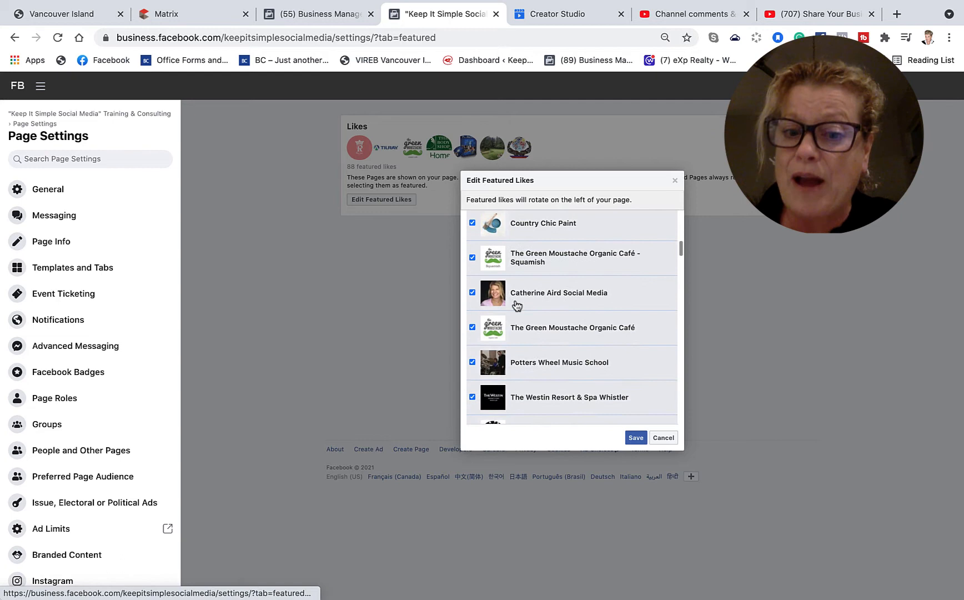
scroll(down, 3)
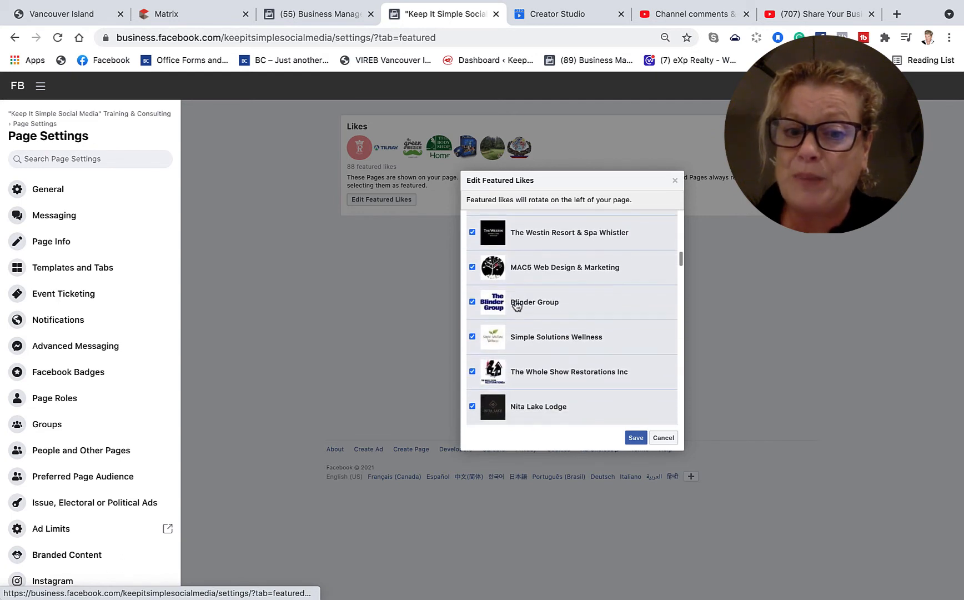
scroll(down, 3)
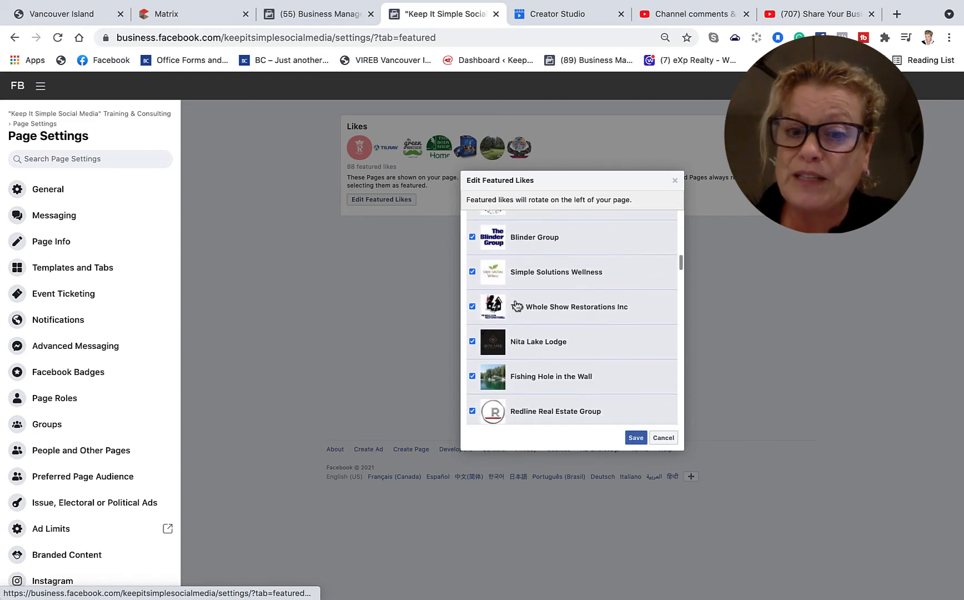
scroll(down, 3)
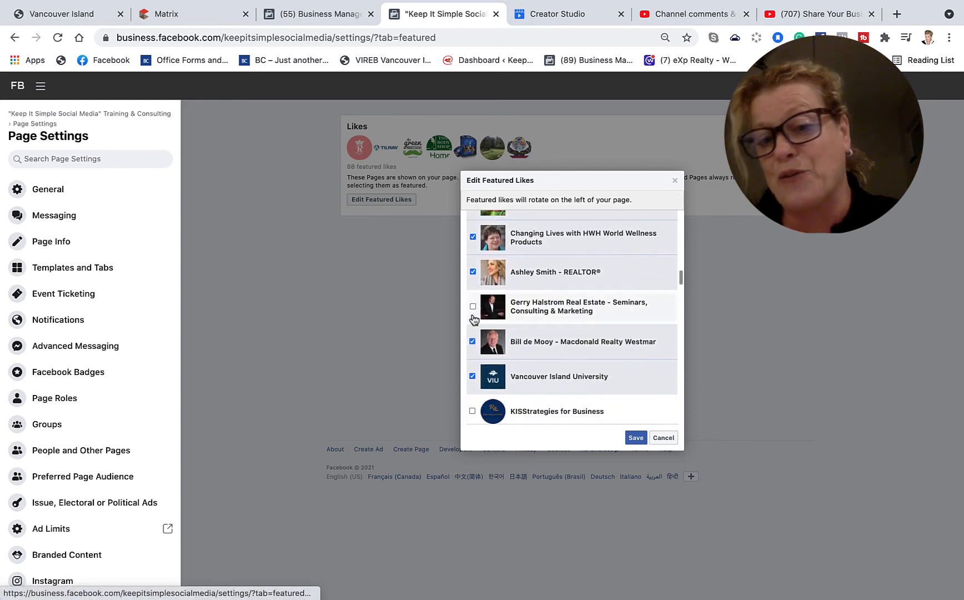
Tick Araxi Restaurant & Oyster Bar and The Real Estate Board of Greater Vancouver
scroll(down, 3)
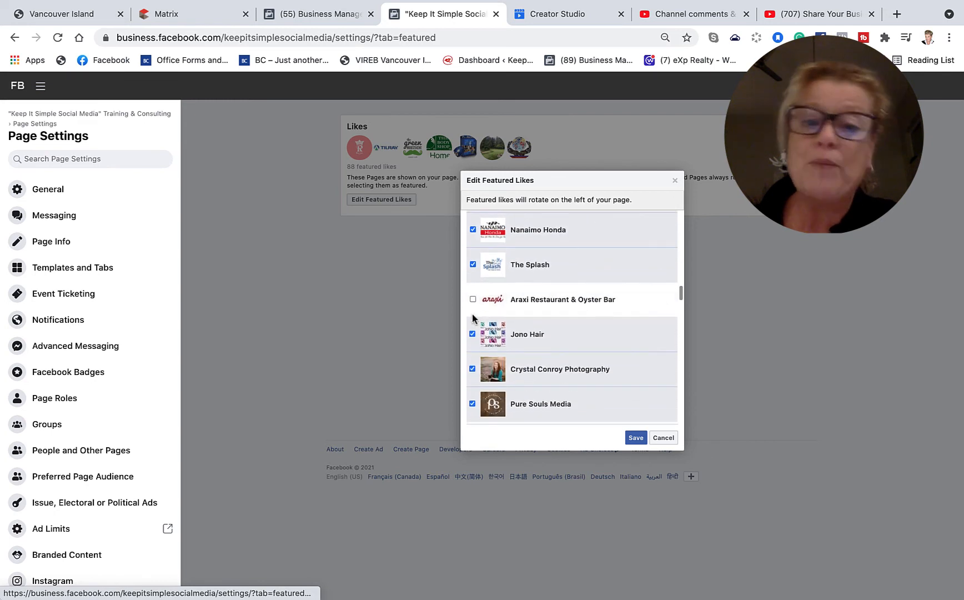
click(472, 299)
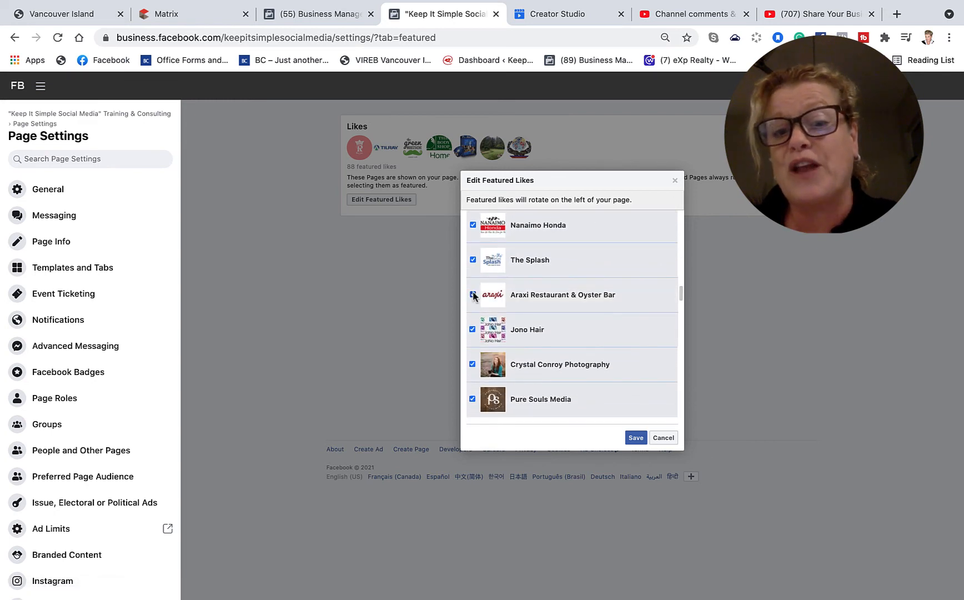
scroll(down, 3)
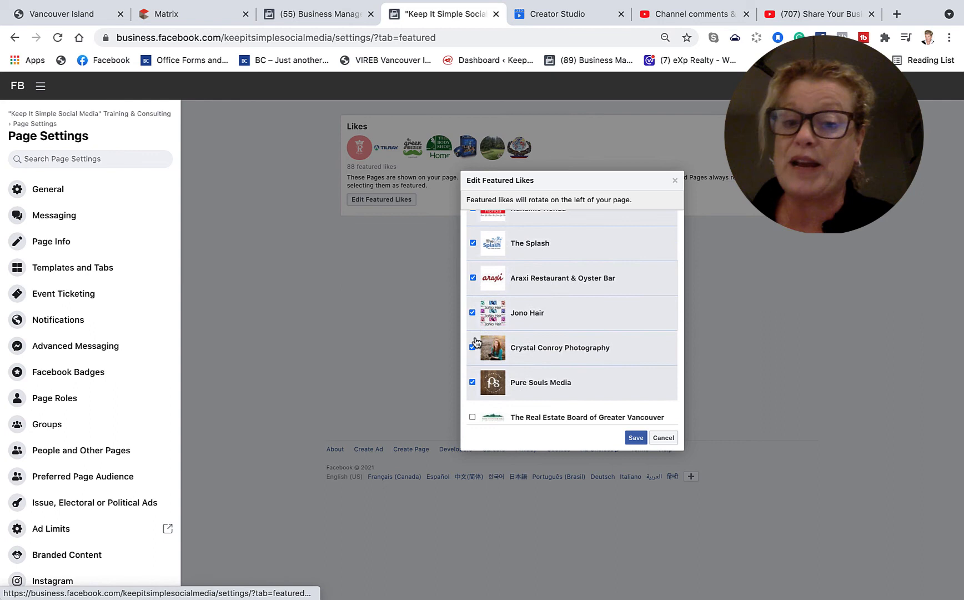
scroll(down, 3)
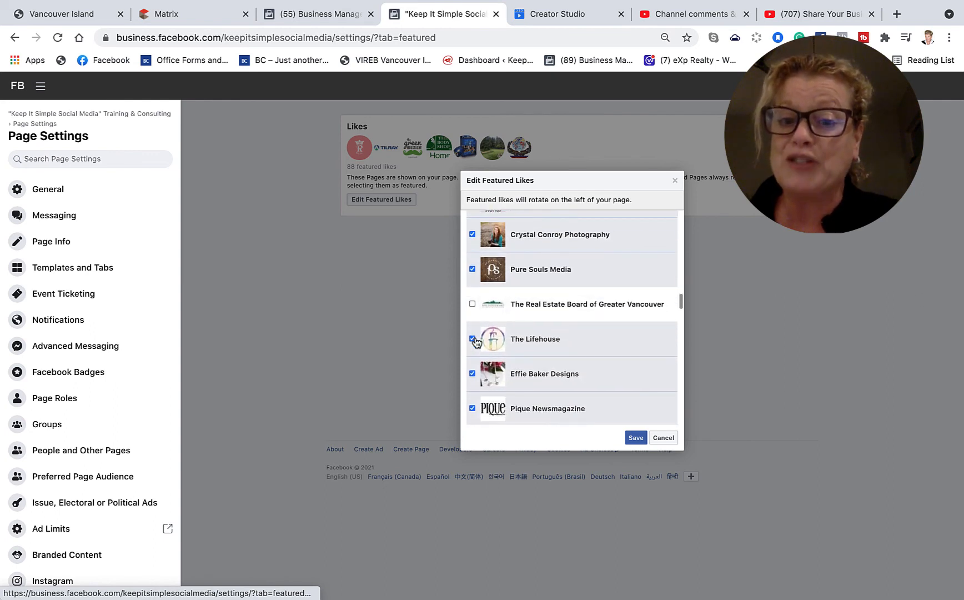
click(472, 303)
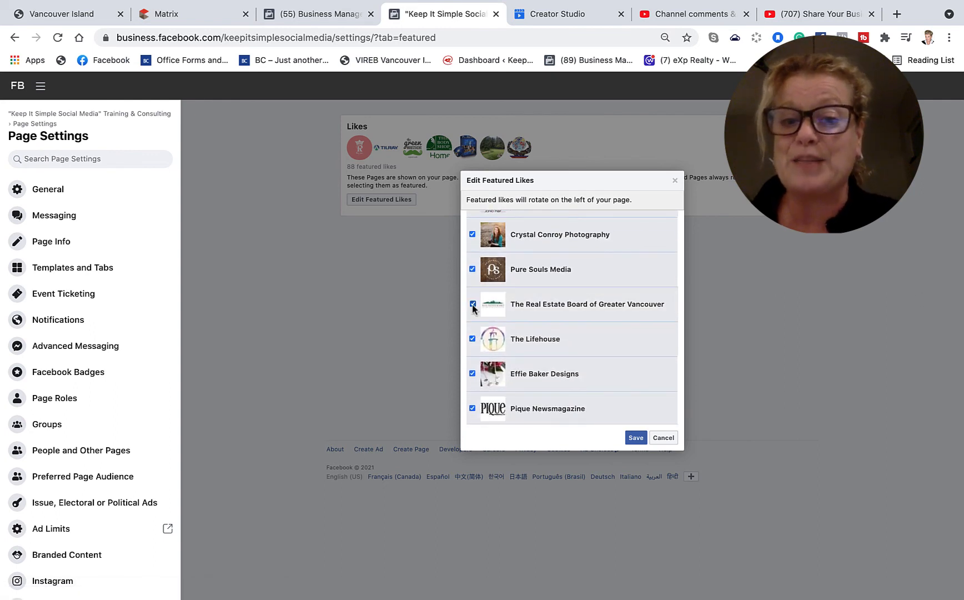